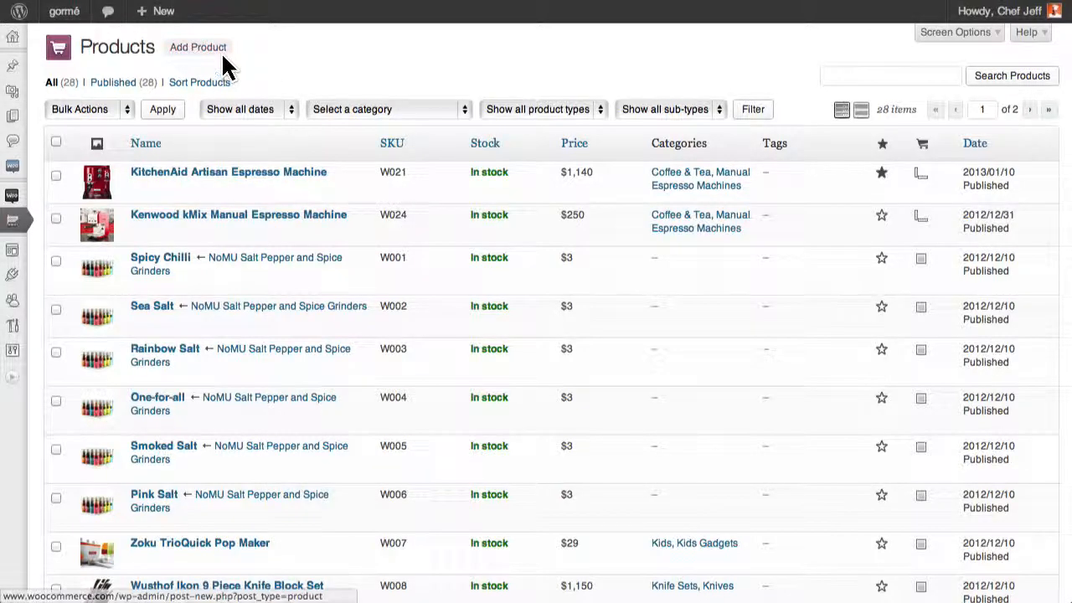
Start a new product and inspect the product type dropdown, keeping Simple product
left_click(197, 47)
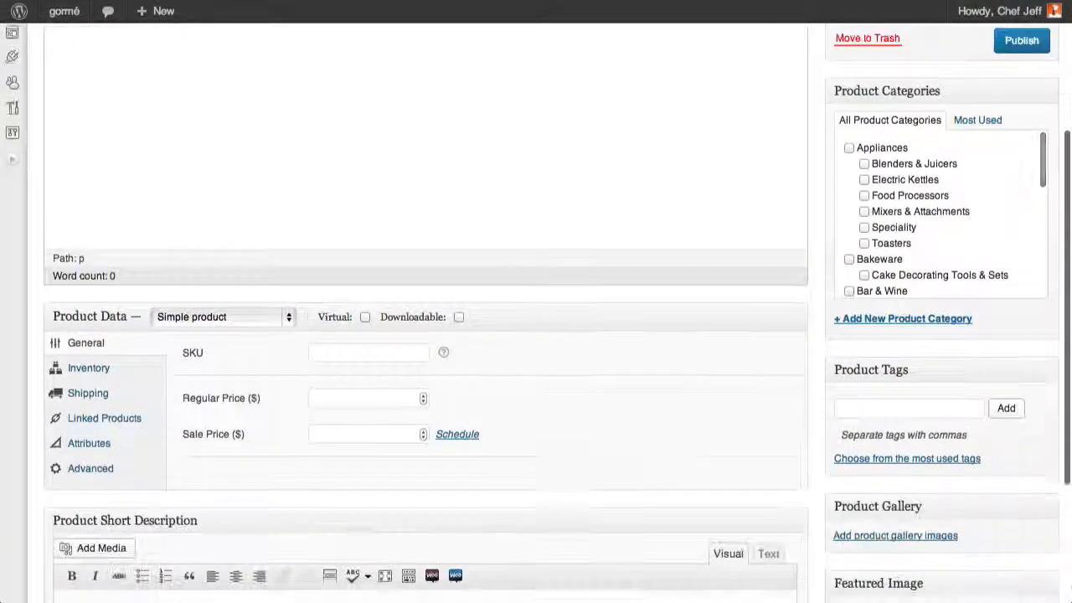
scroll("down", 3)
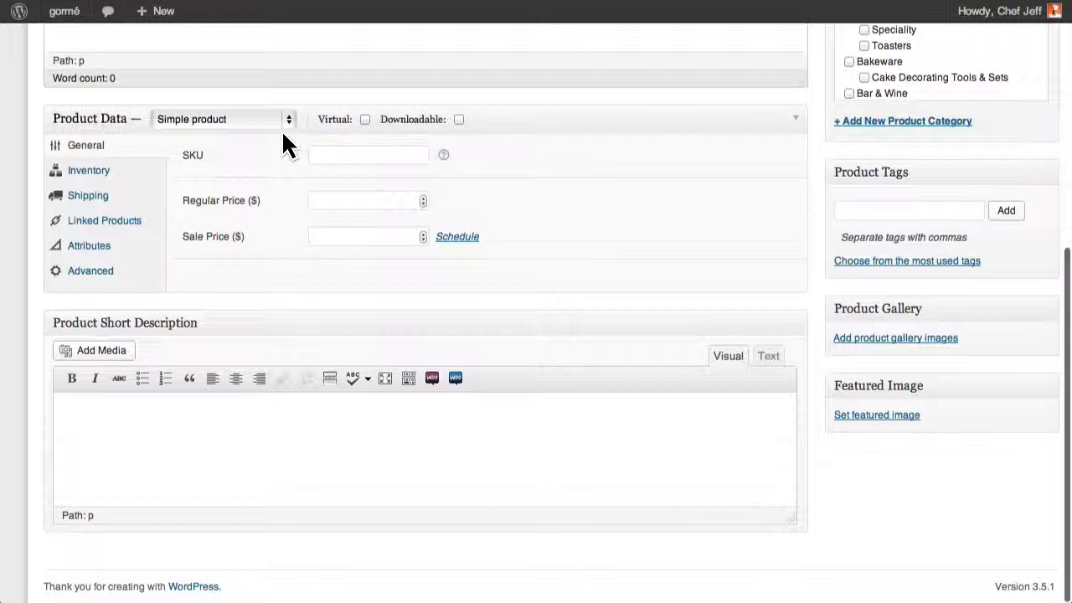
left_click(222, 118)
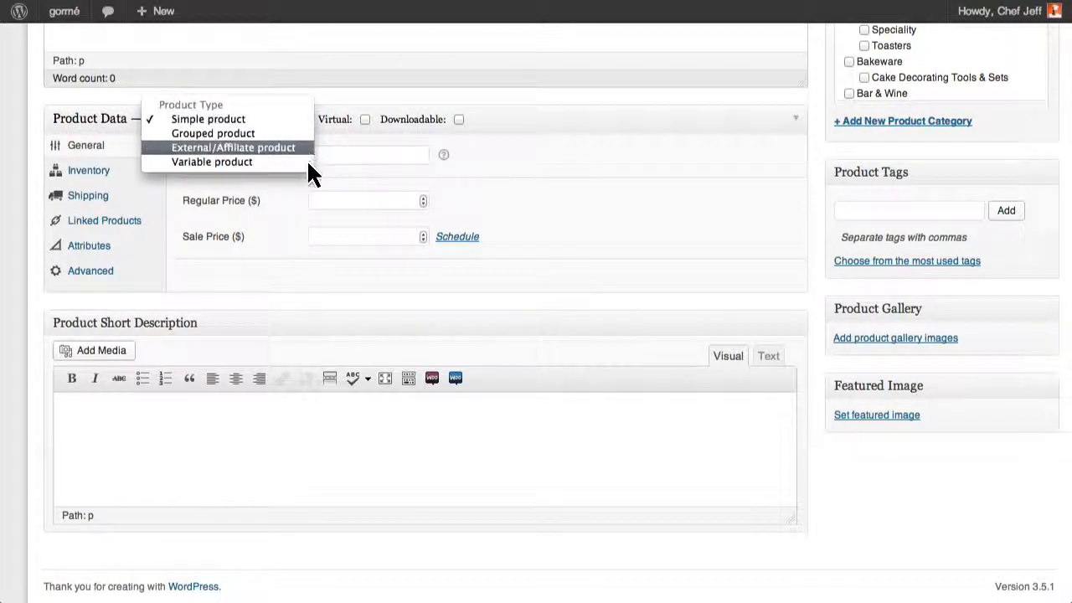
left_click(208, 118)
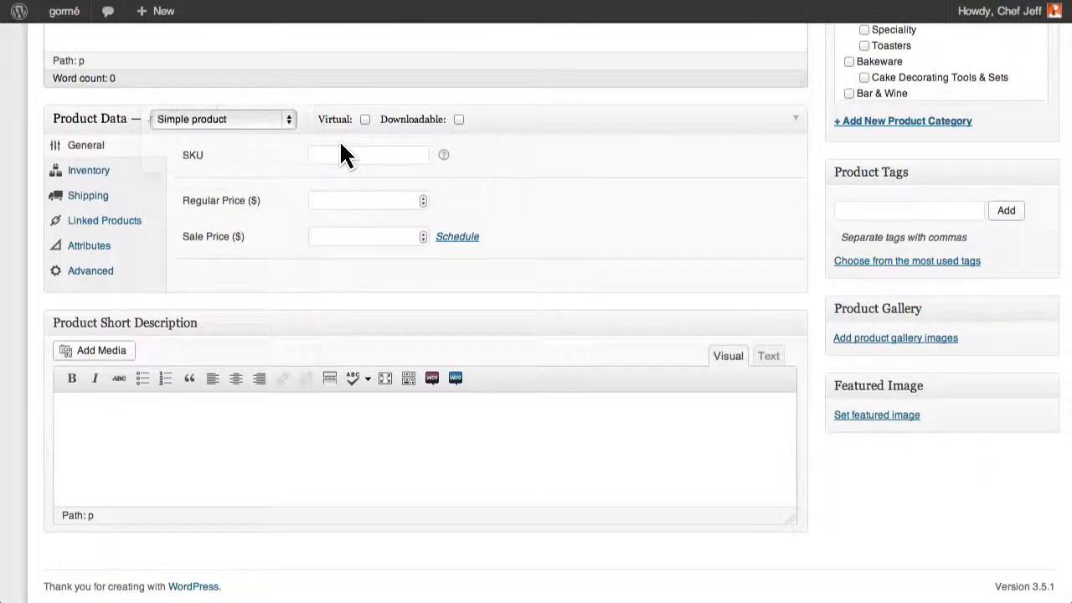
mouse_move(480, 155)
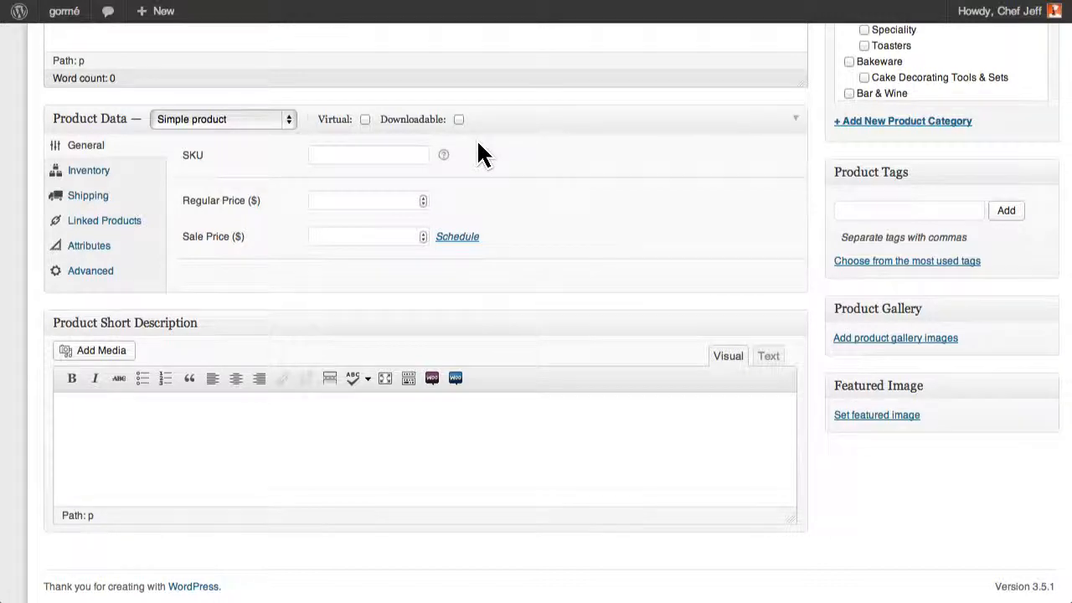
left_click(222, 118)
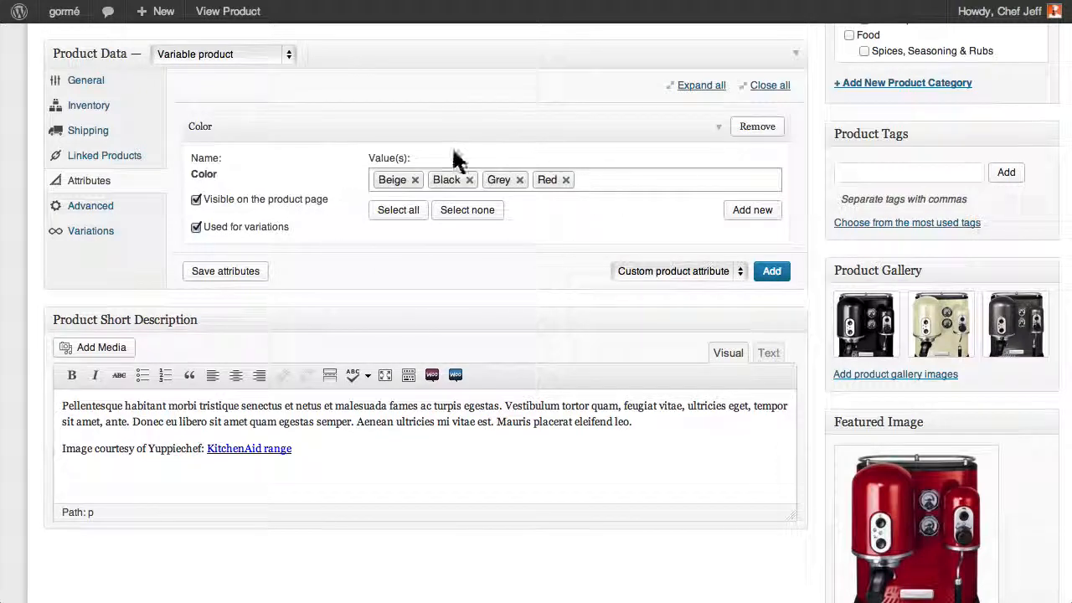
Review the Beige, Black, Grey and Red Color values and pick a colour on the storefront
left_click(90, 230)
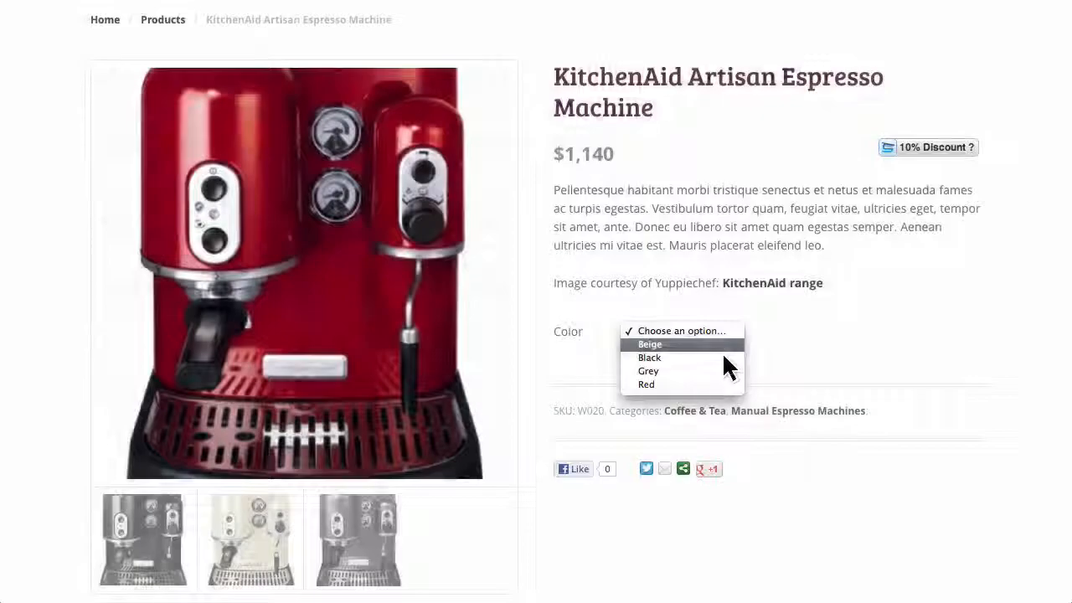
left_click(649, 371)
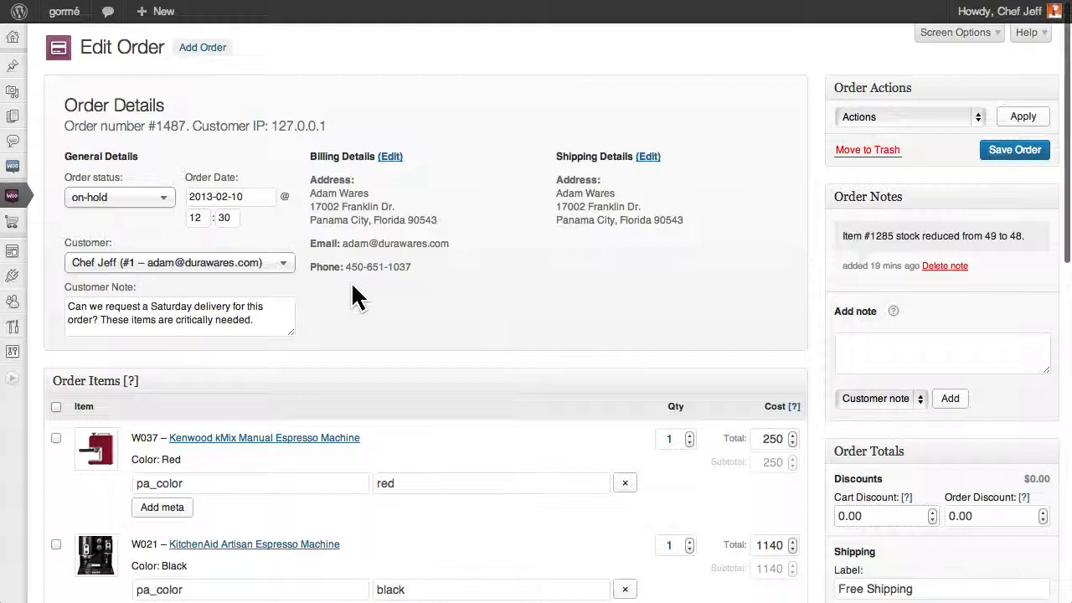
Set order #1487 to processing and add the note 'This order approved for RUSH delivery.'
left_click(119, 197)
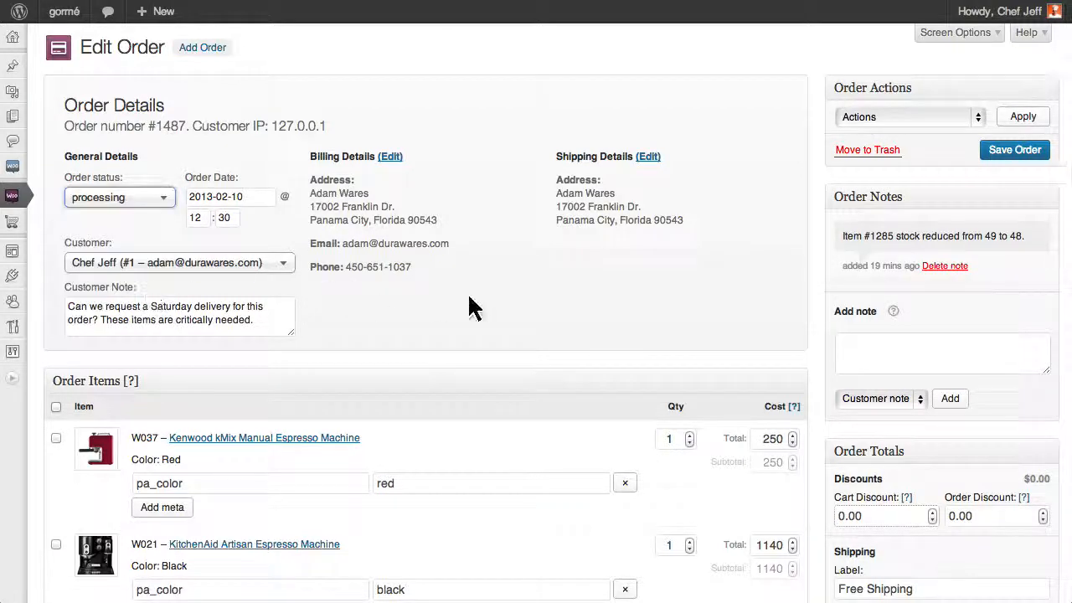
type("This order approved for RUSH delivery.")
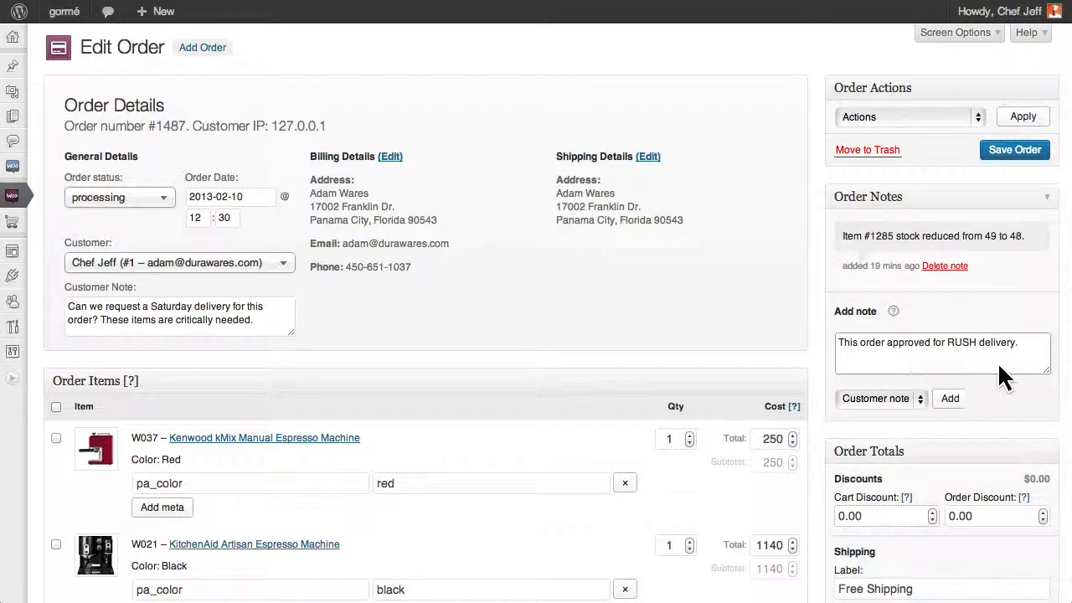
left_click(950, 398)
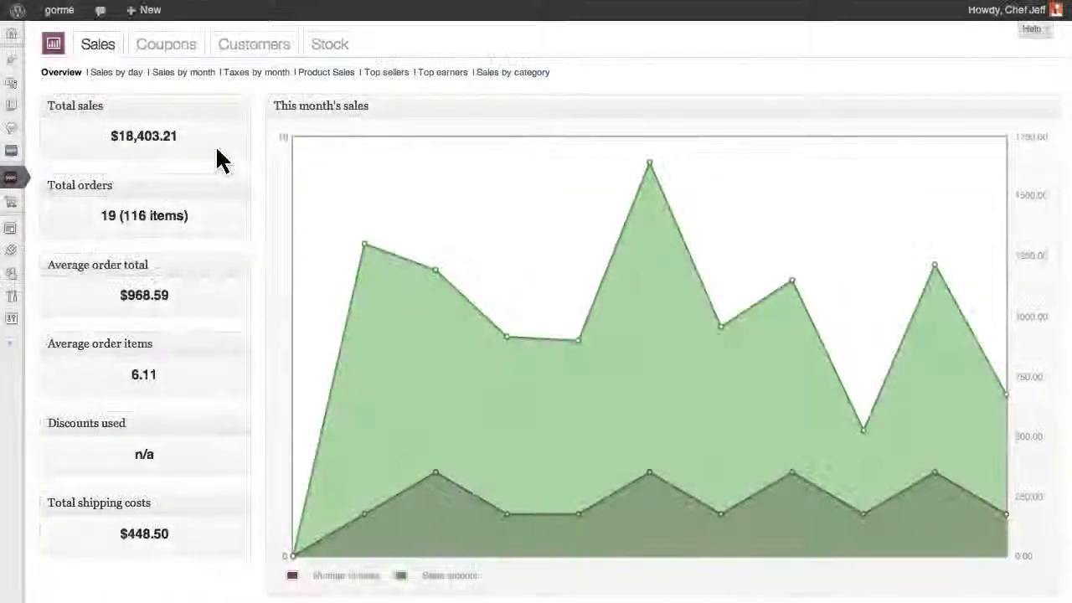
Move from Top sellers to Sales by category and show the Appliances results
left_click(184, 72)
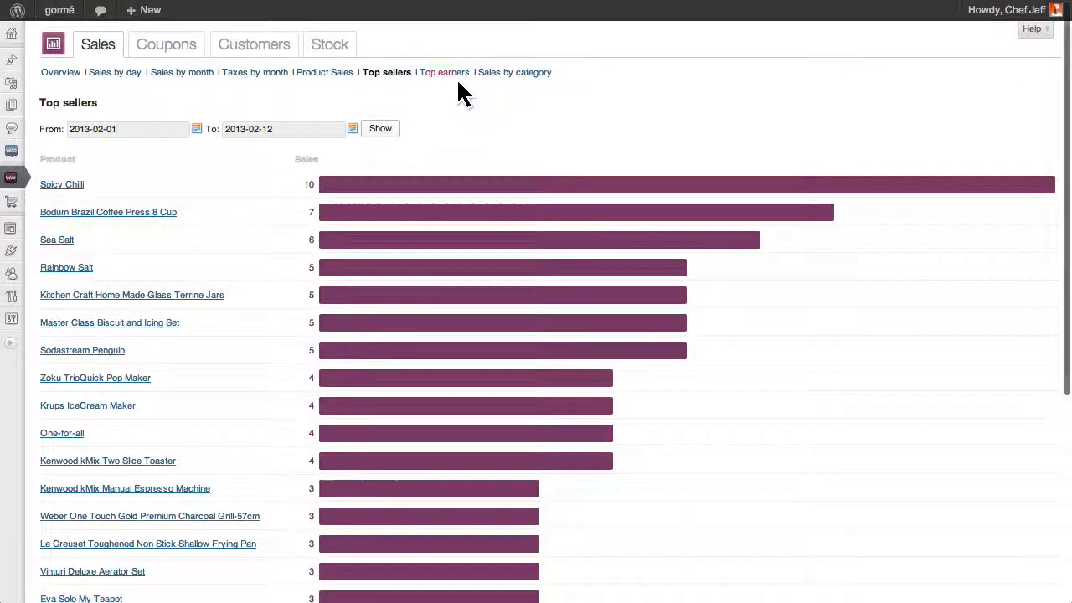
left_click(514, 72)
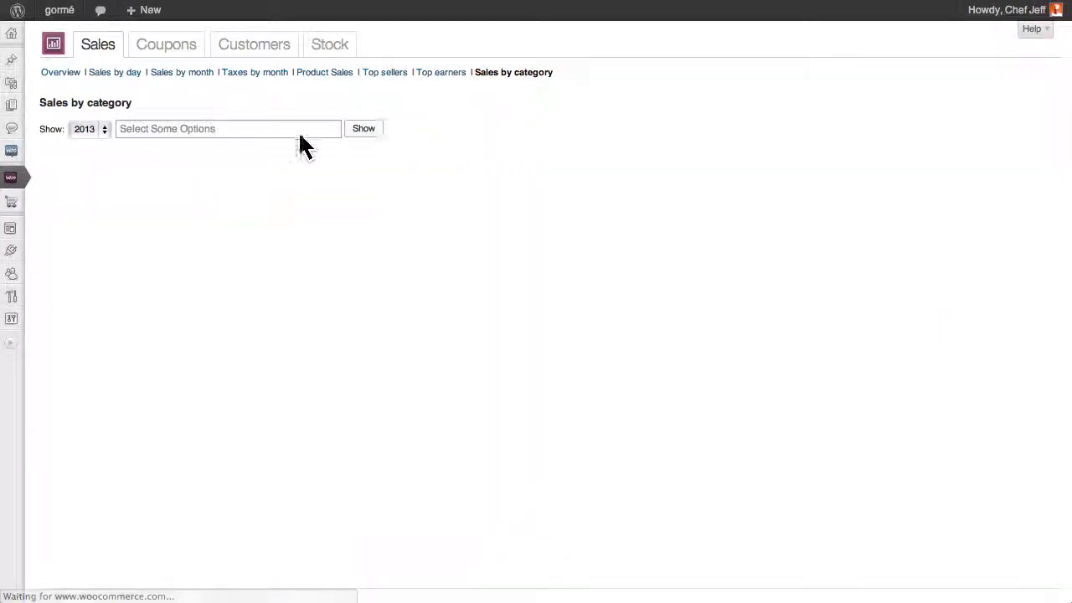
left_click(364, 129)
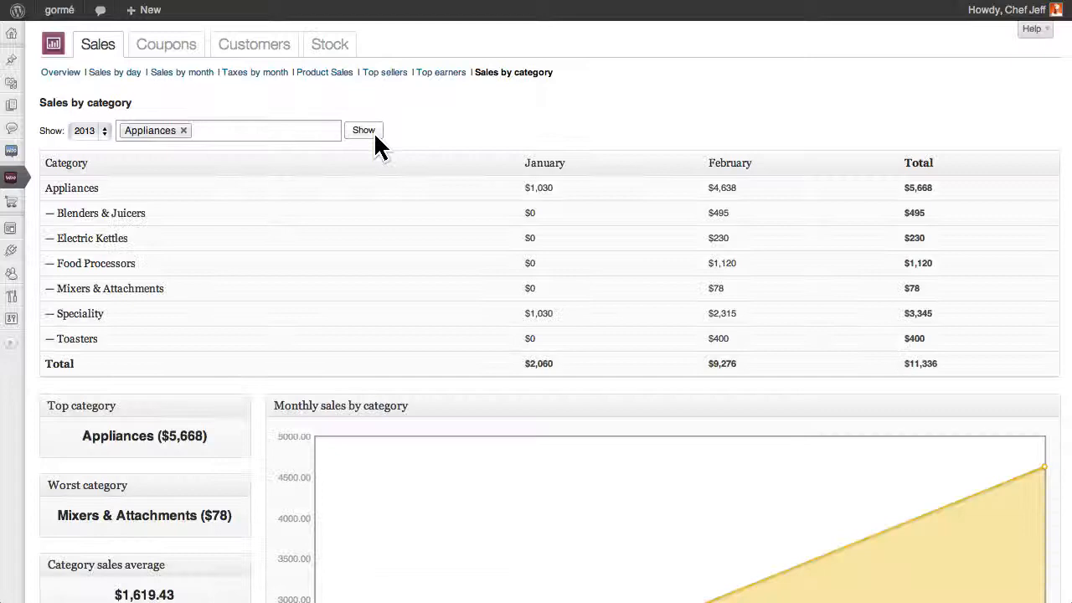
scroll("down", 3)
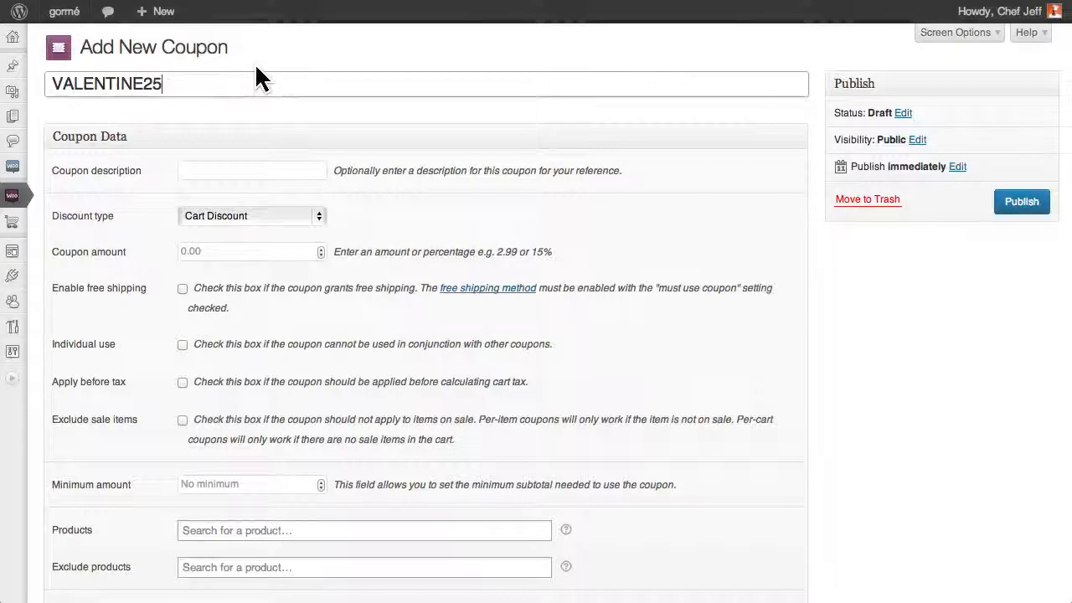
Give VALENTINE25 the description '25% Off Appliances' and the Cart % Discount type
type("25% Off Appliances")
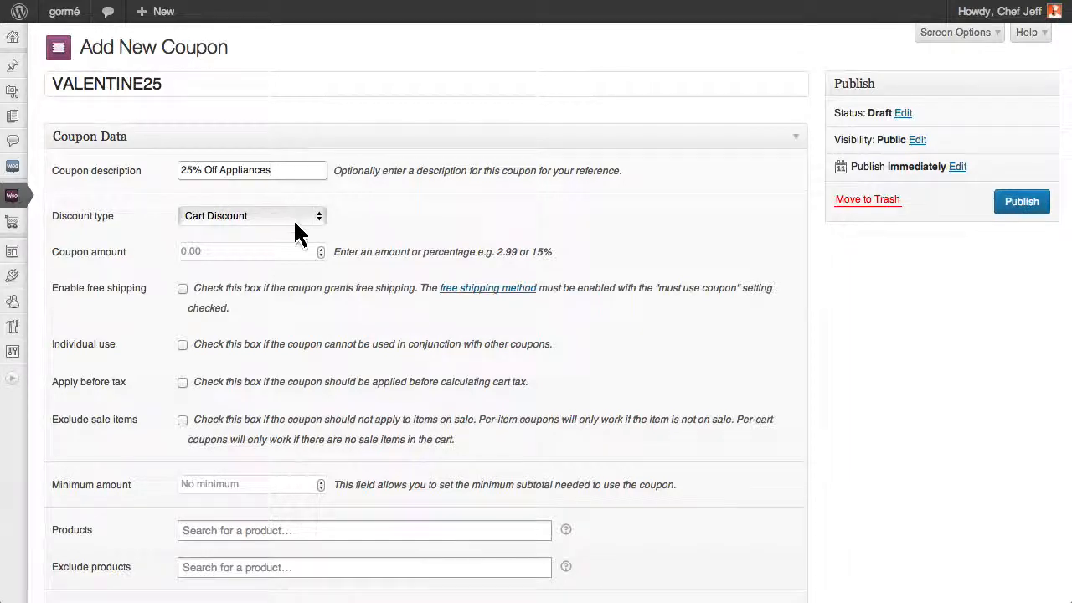
left_click(251, 215)
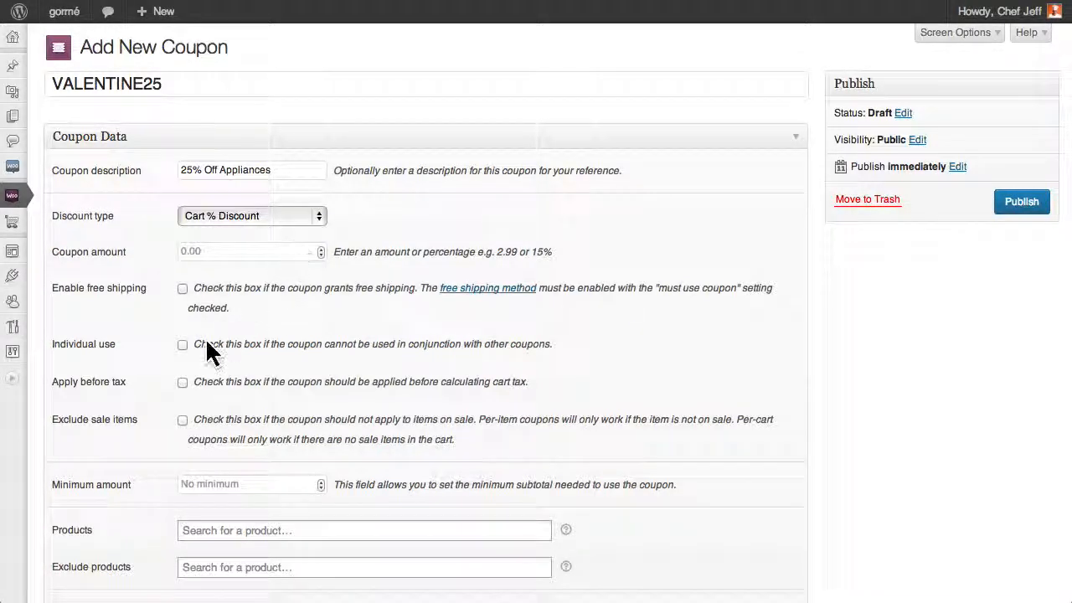
left_click(183, 345)
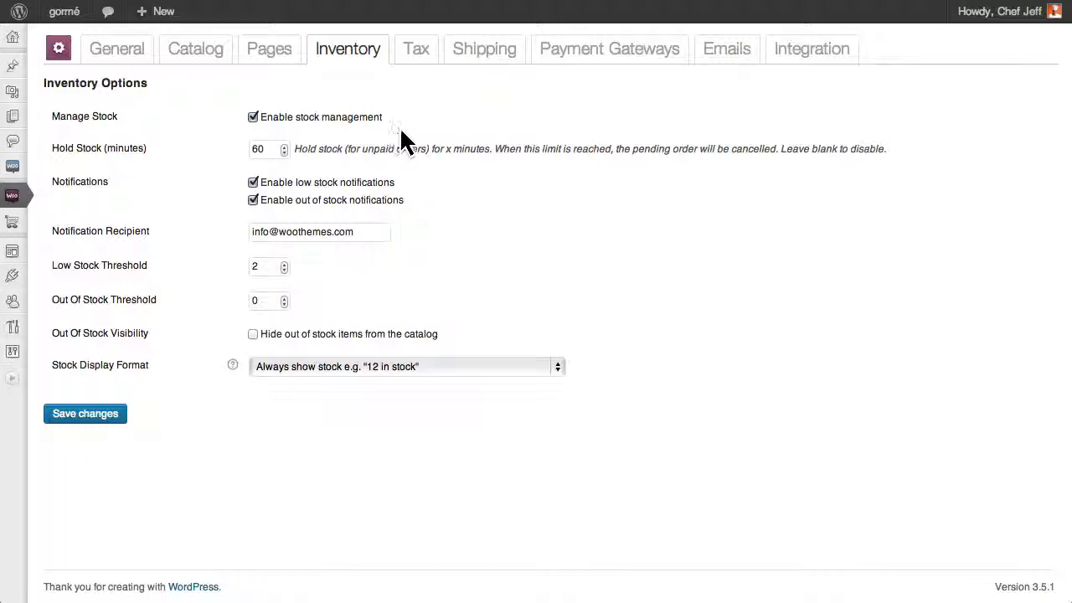
Review Standard tax rates and the International and Local Delivery shipping settings
left_click(416, 48)
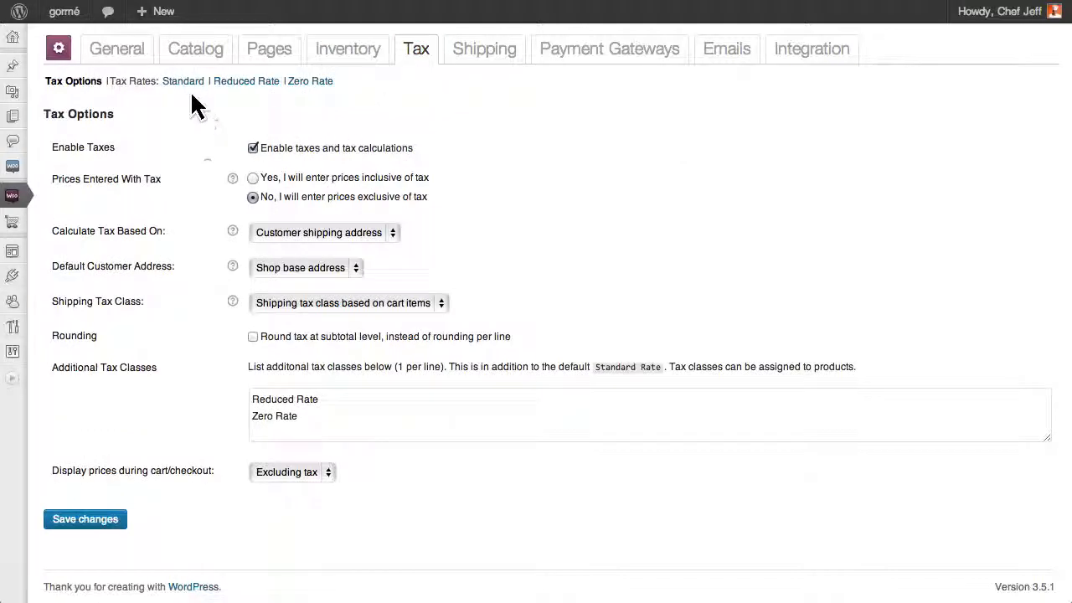
left_click(181, 80)
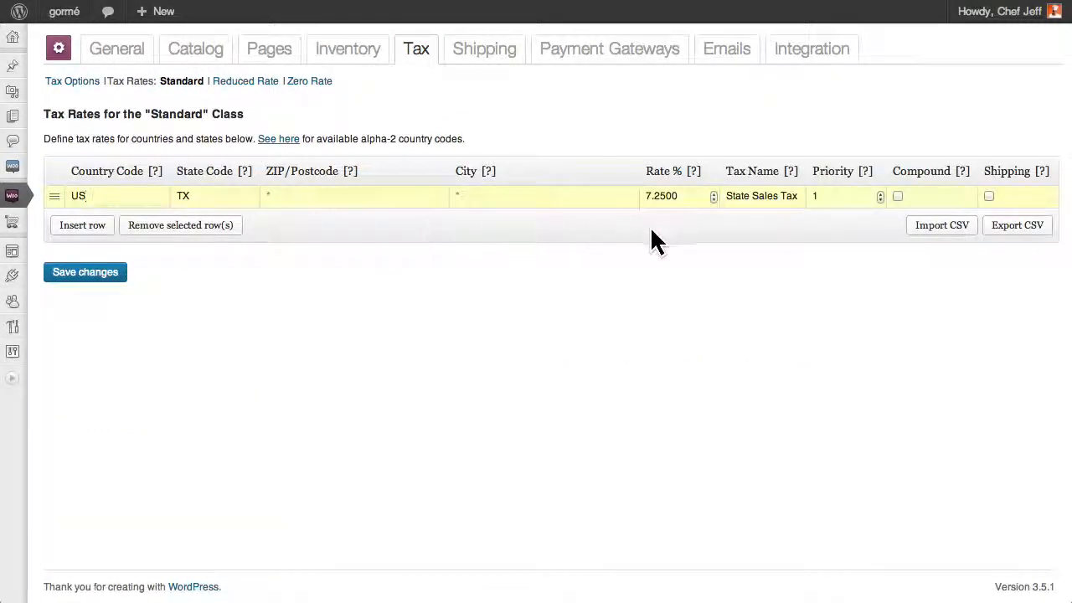
mouse_move(484, 49)
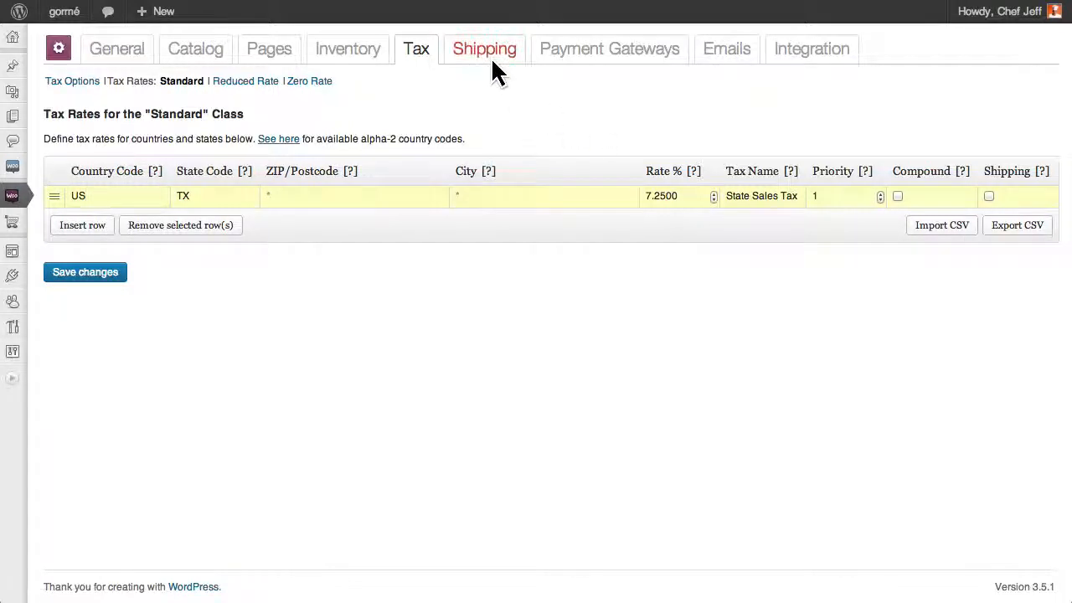
left_click(484, 48)
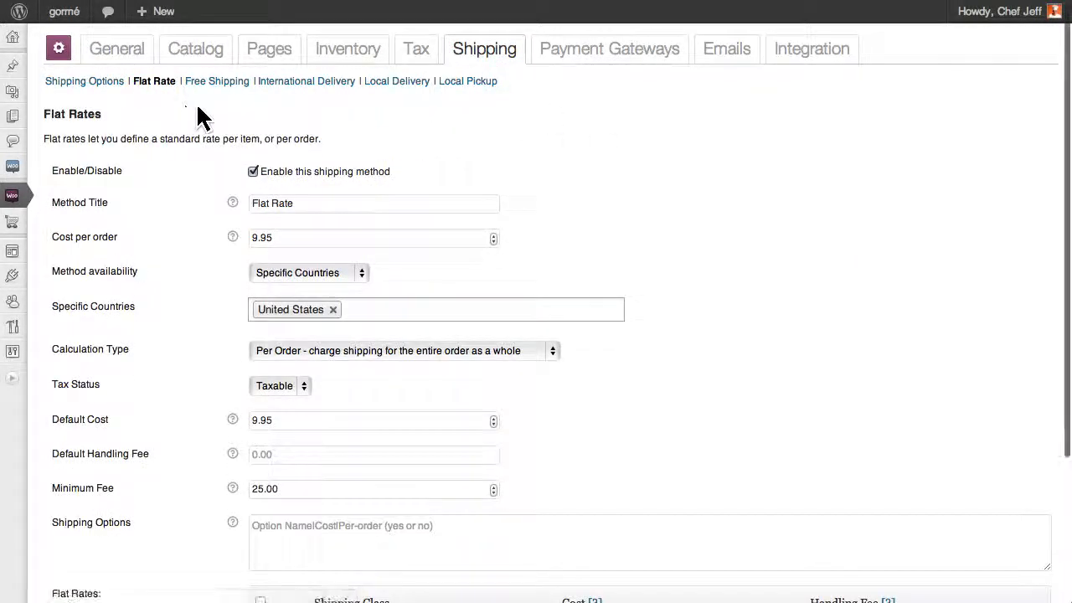
left_click(307, 80)
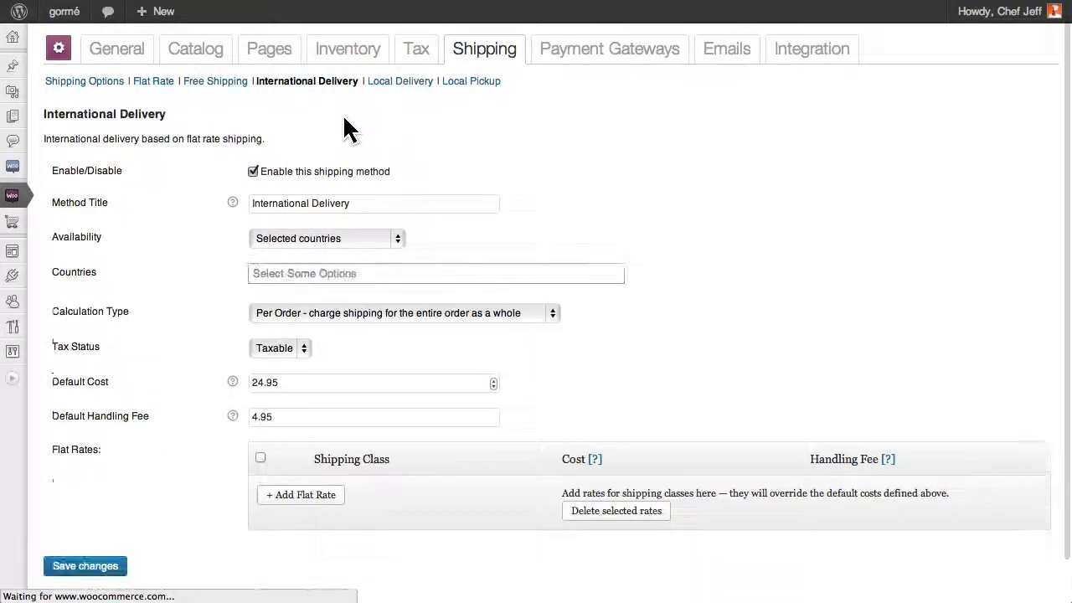
left_click(400, 81)
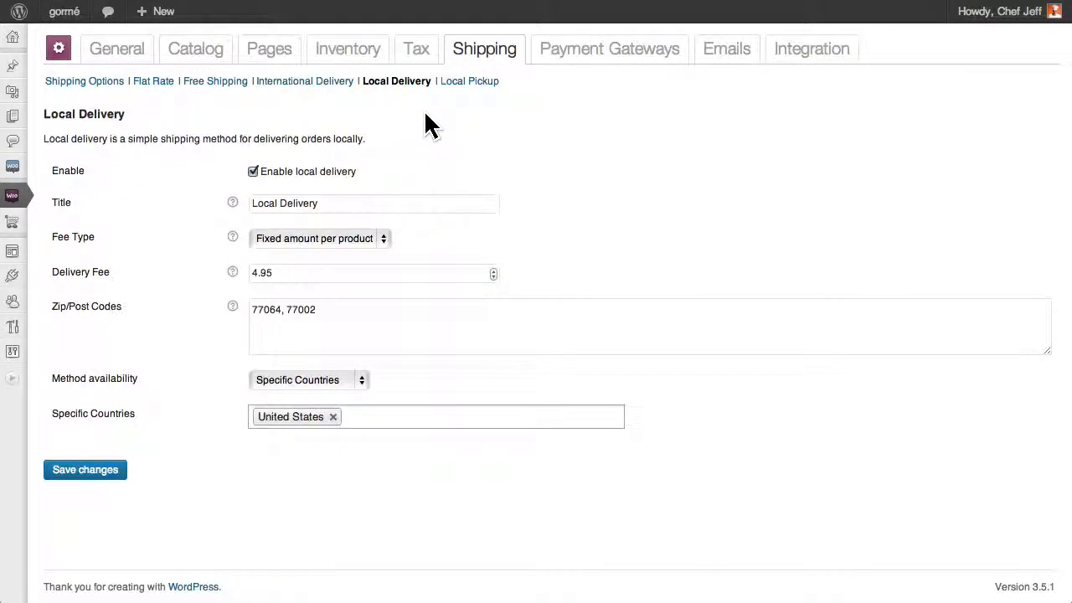
View the installed payment gateways and browse available payment gateway extensions
left_click(609, 49)
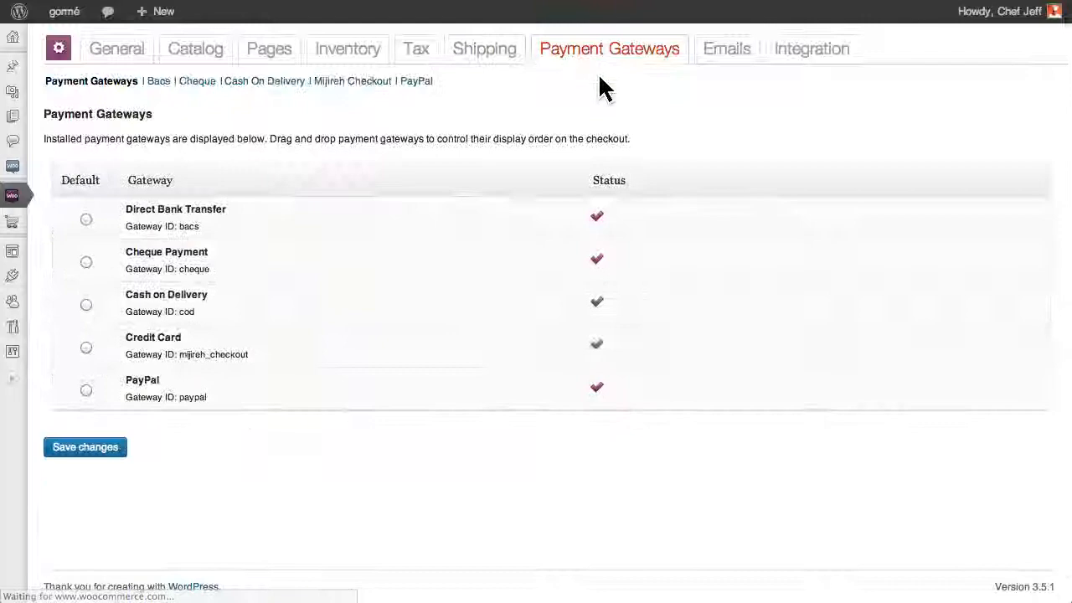
left_click(350, 81)
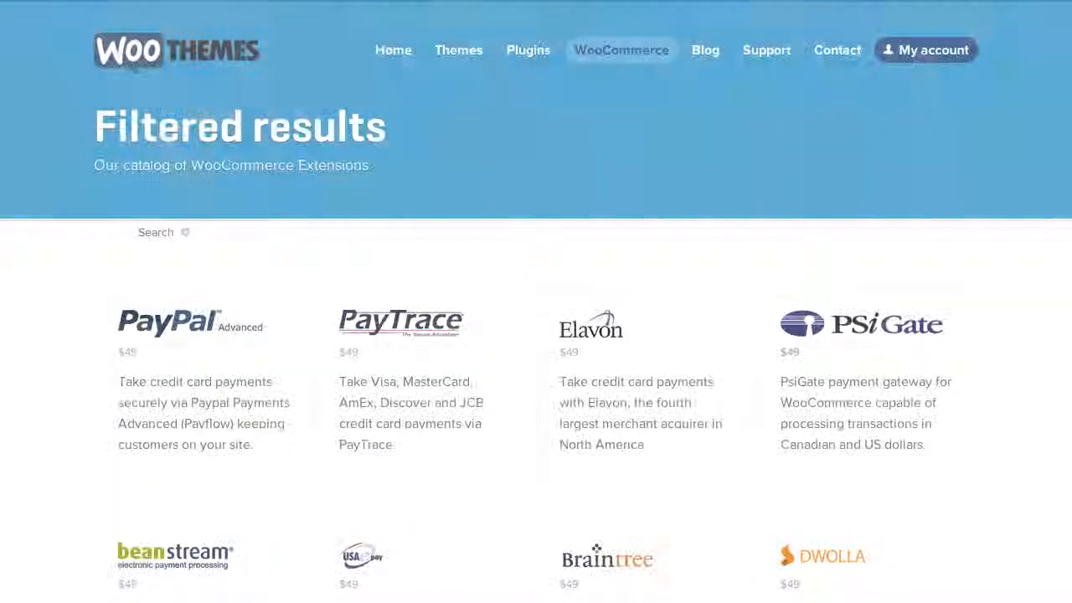
scroll("down", 3)
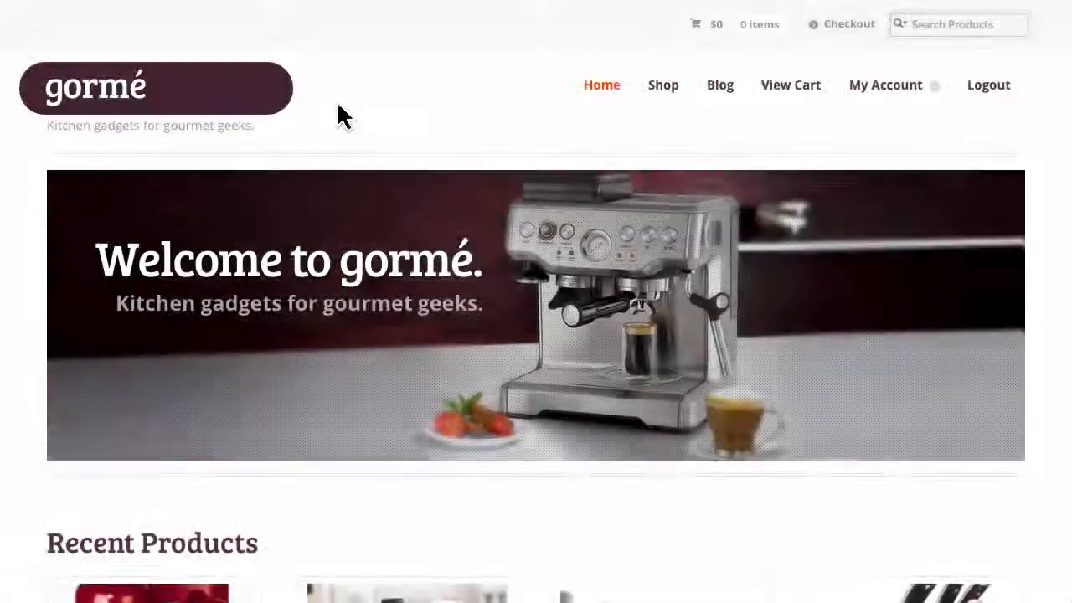
Find the KitchenAid Artisan Espresso Machine and add the Red one to the cart
scroll("down", 3)
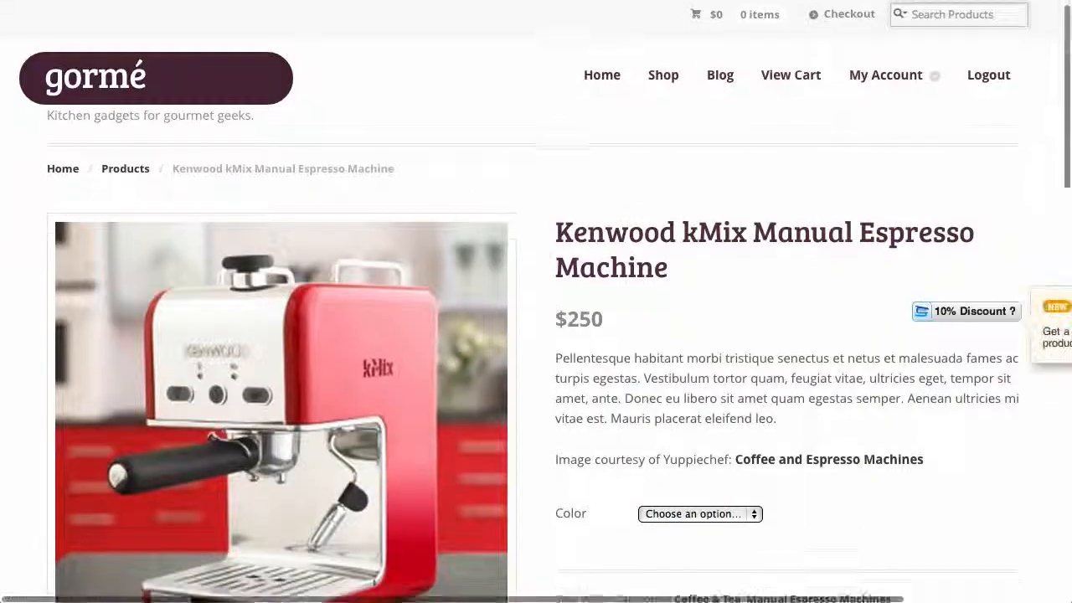
scroll("down", 3)
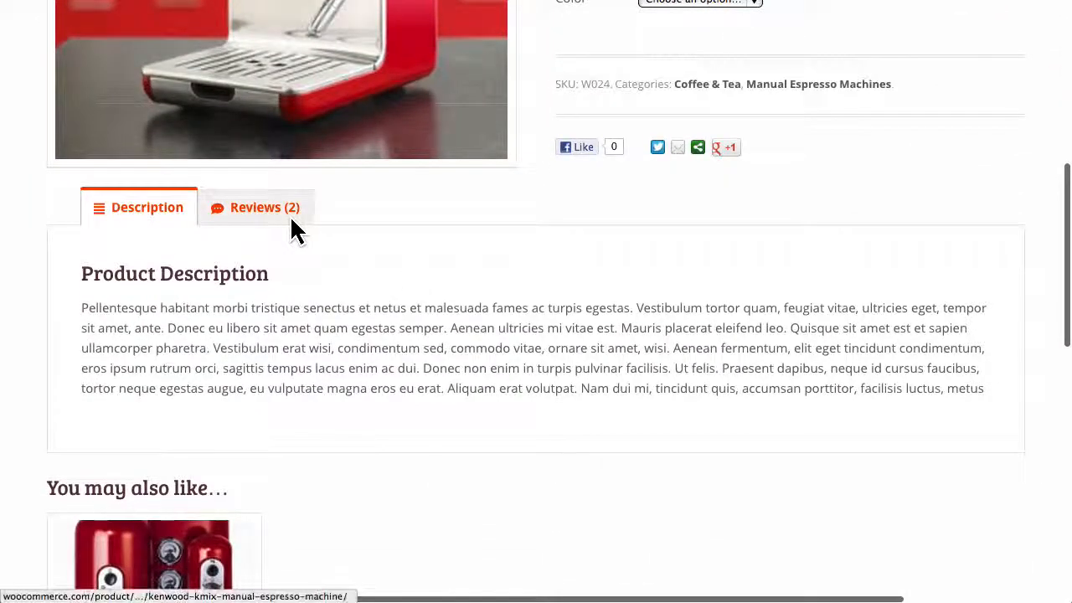
left_click(265, 207)
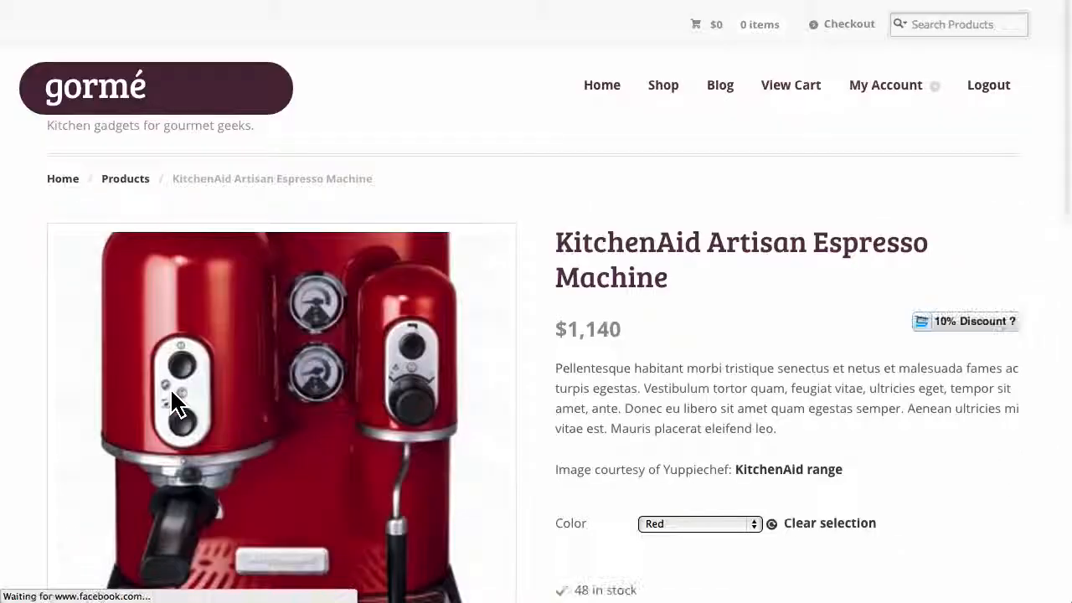
scroll("down", 3)
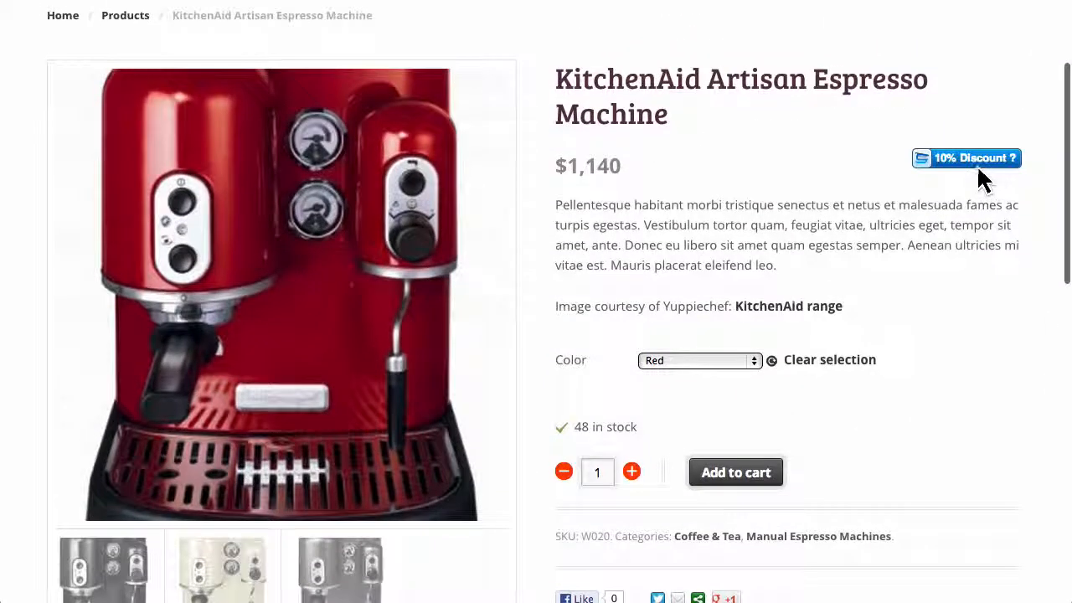
left_click(966, 157)
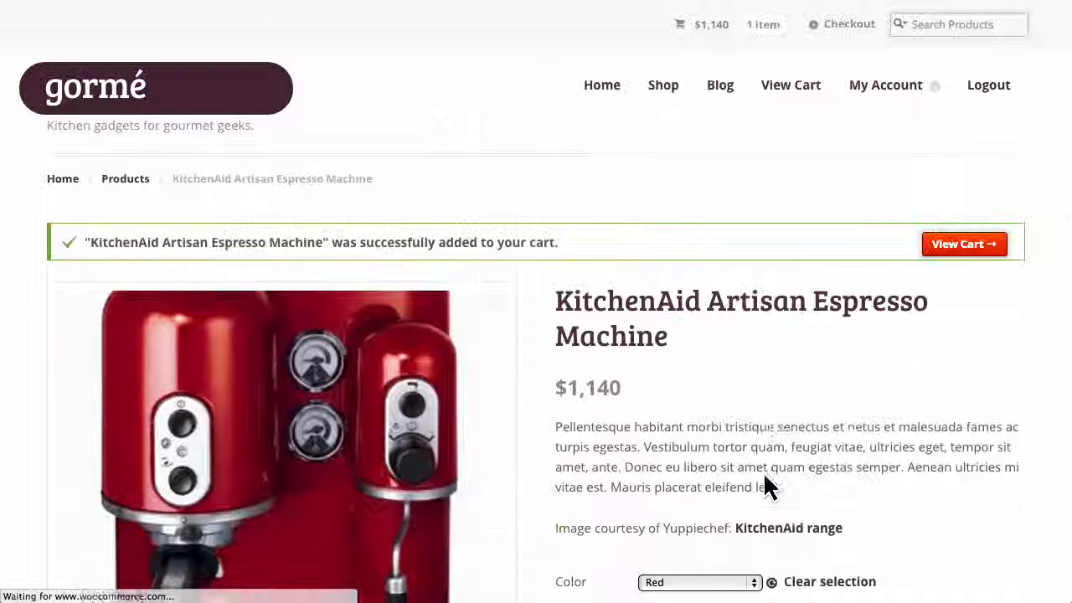
Check out with Direct Bank Transfer, placing order #1491, and view it in My Account
left_click(964, 244)
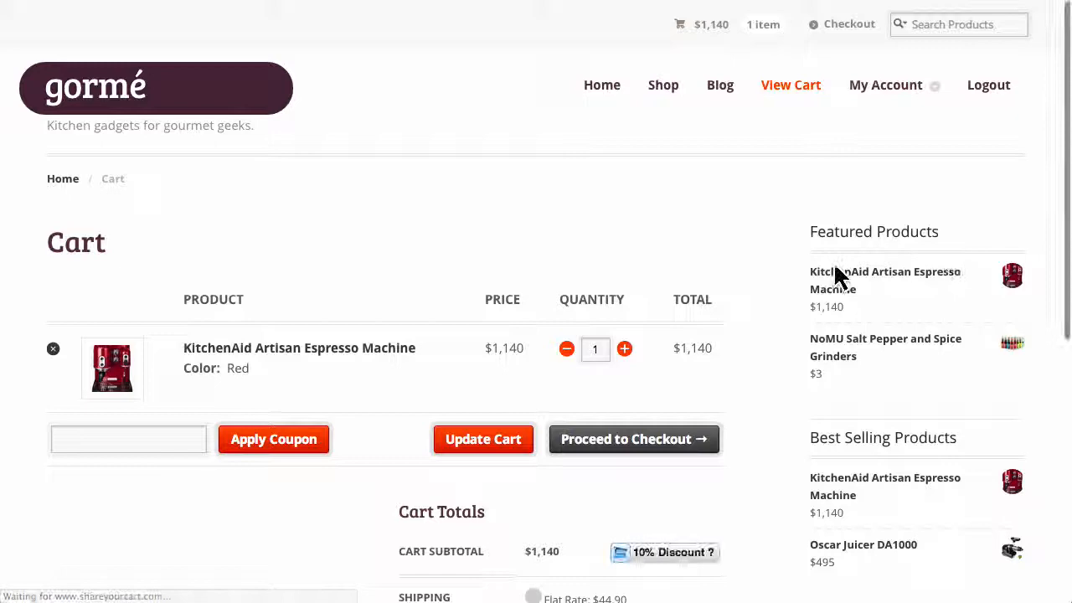
left_click(633, 439)
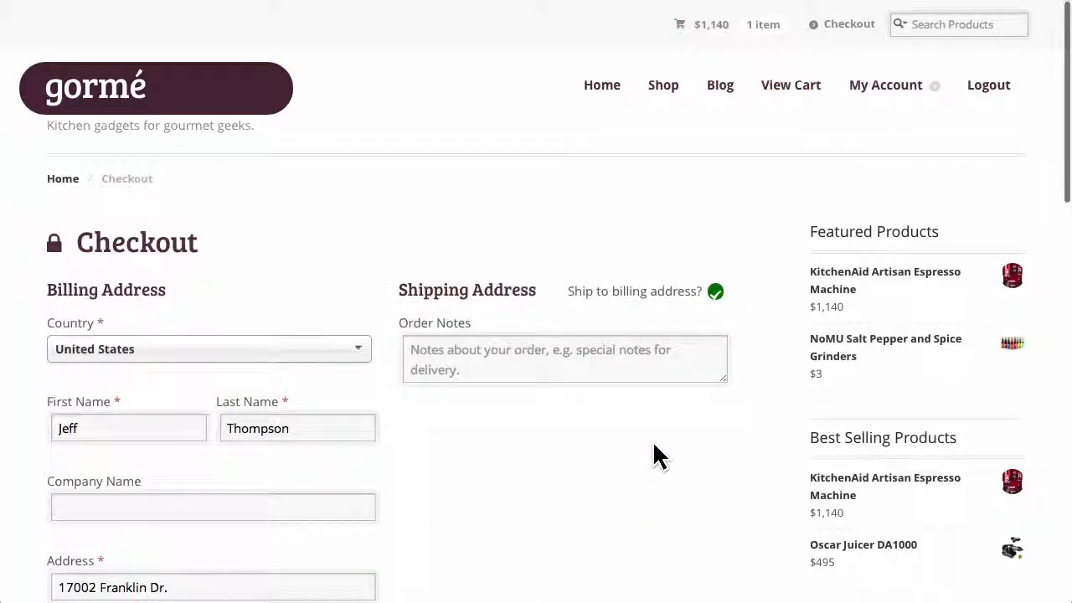
scroll("down", 3)
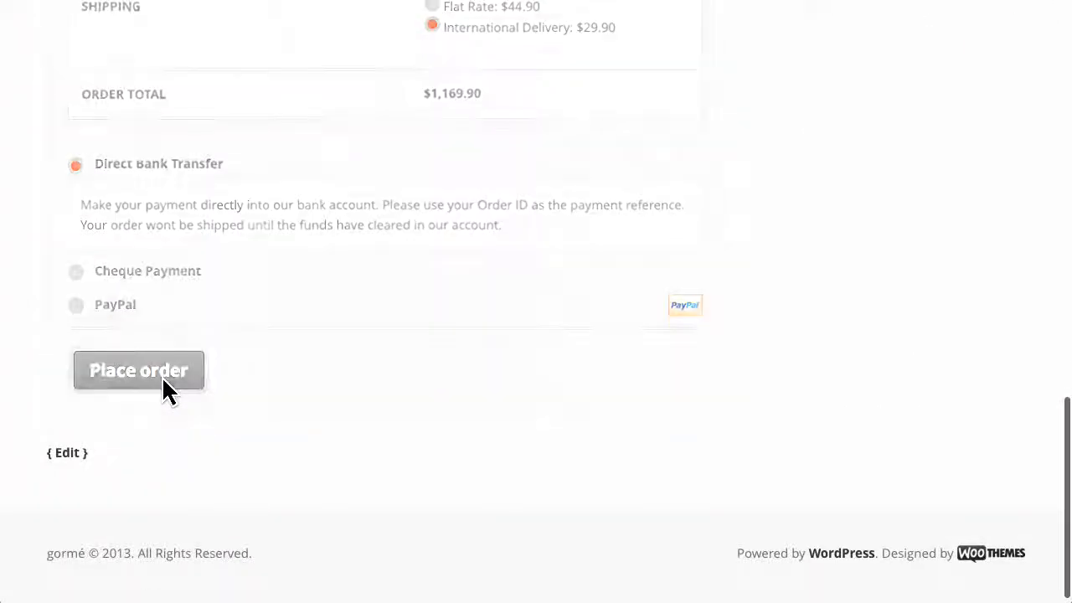
left_click(138, 370)
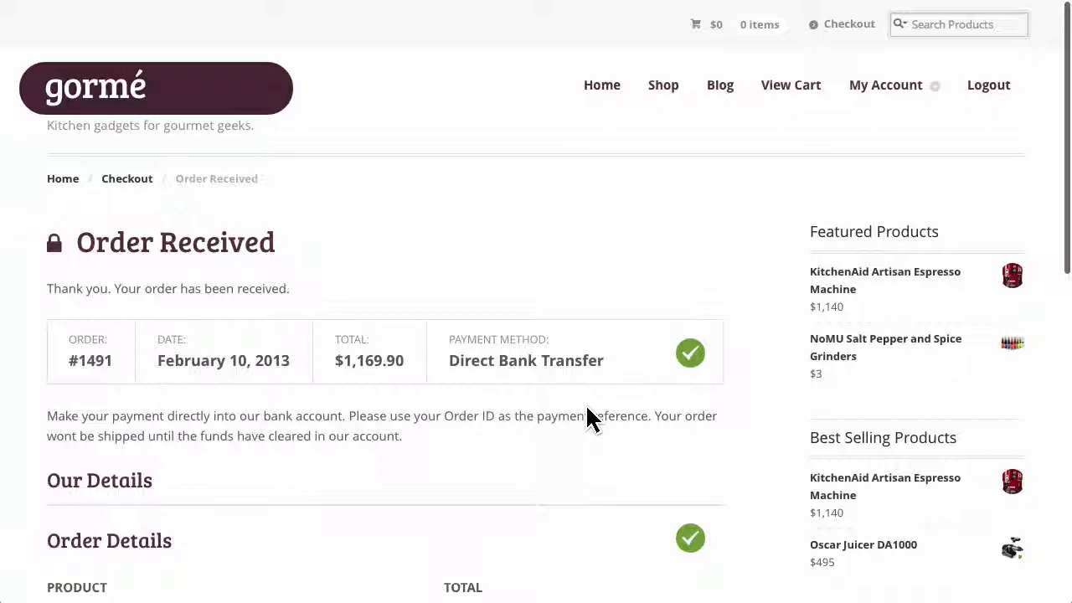
left_click(886, 85)
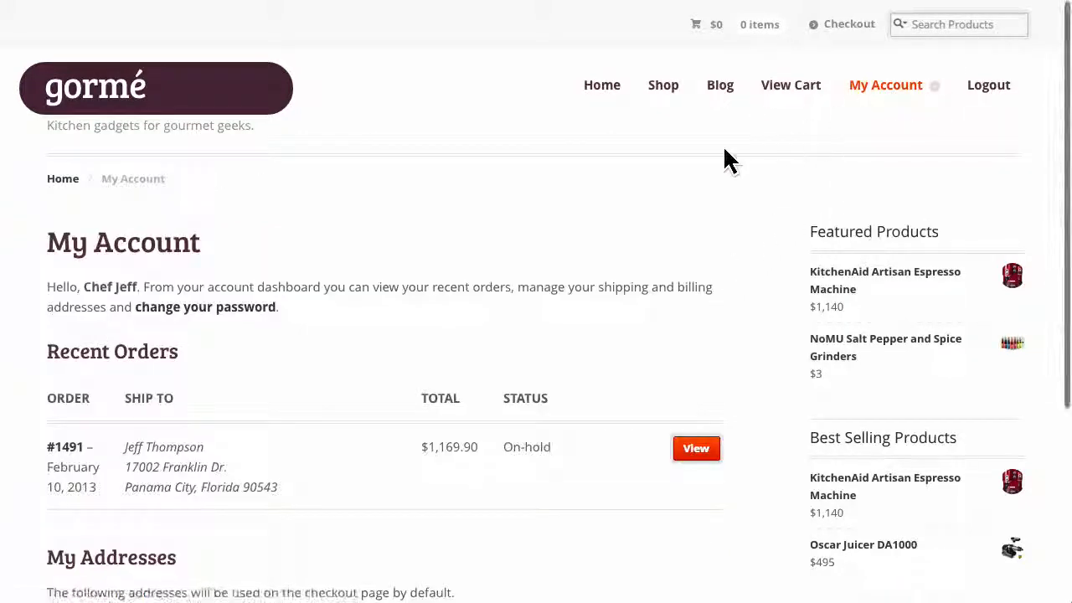
mouse_move(478, 355)
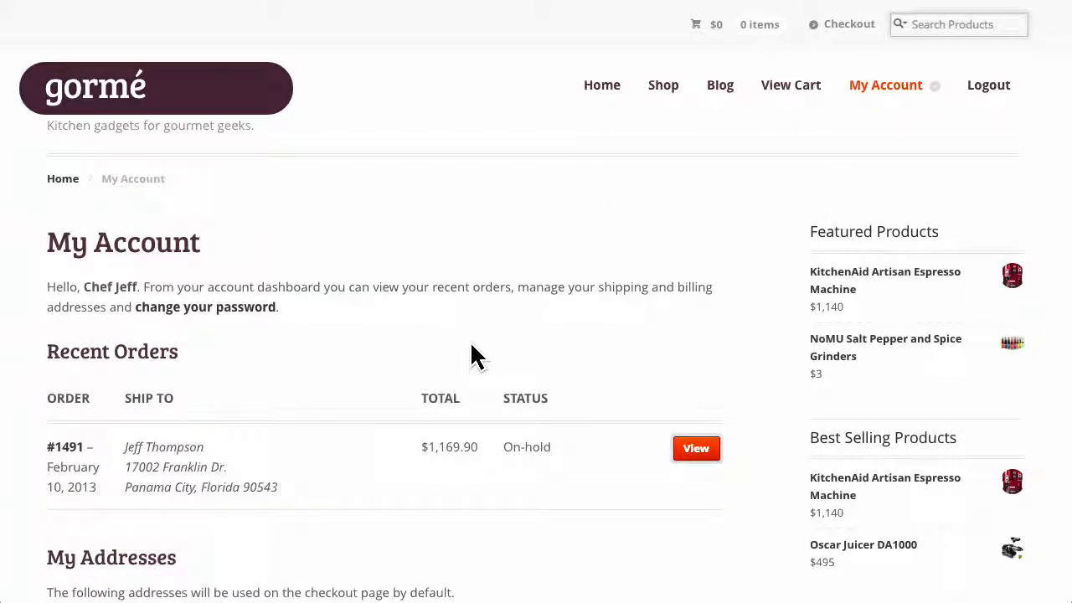
mouse_move(712, 515)
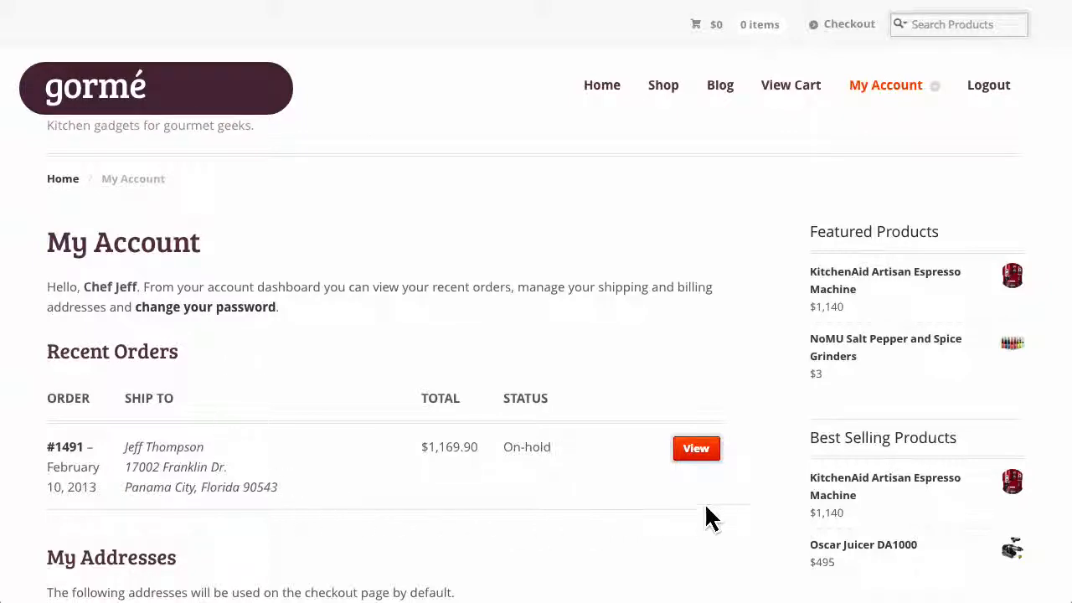
left_click(696, 449)
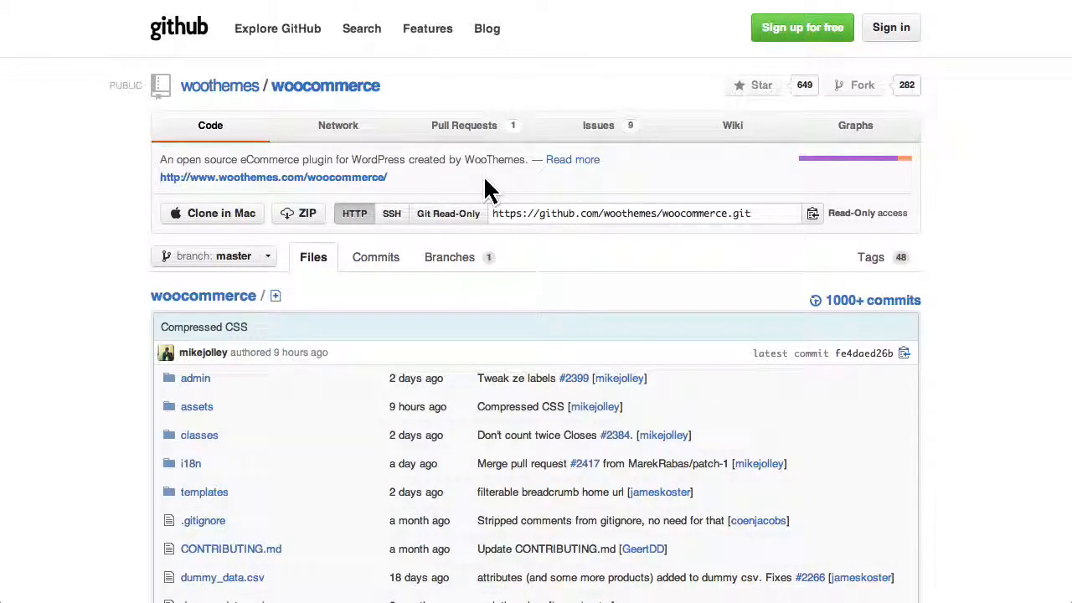
Scroll the GitHub repo, themes and docs pages, then search Support Center for 'WooCommerce'
scroll("down", 3)
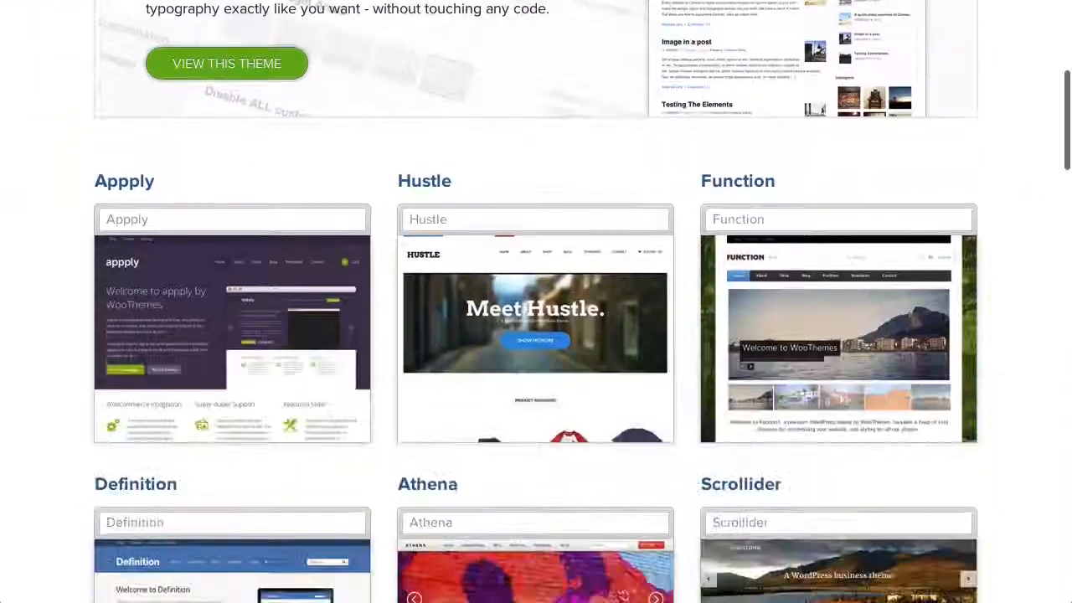
scroll("down", 3)
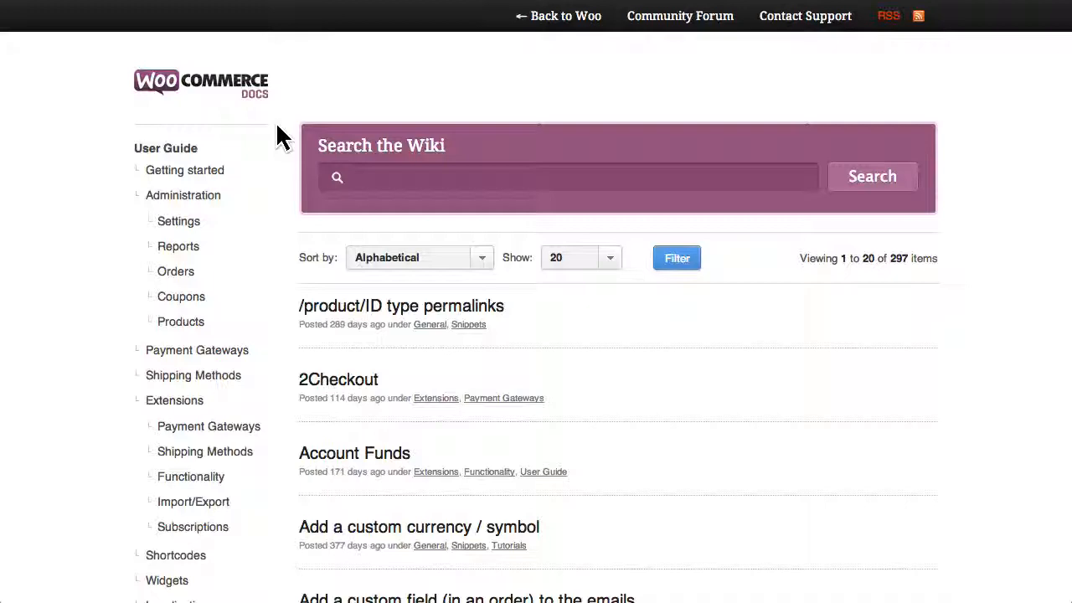
scroll("down", 3)
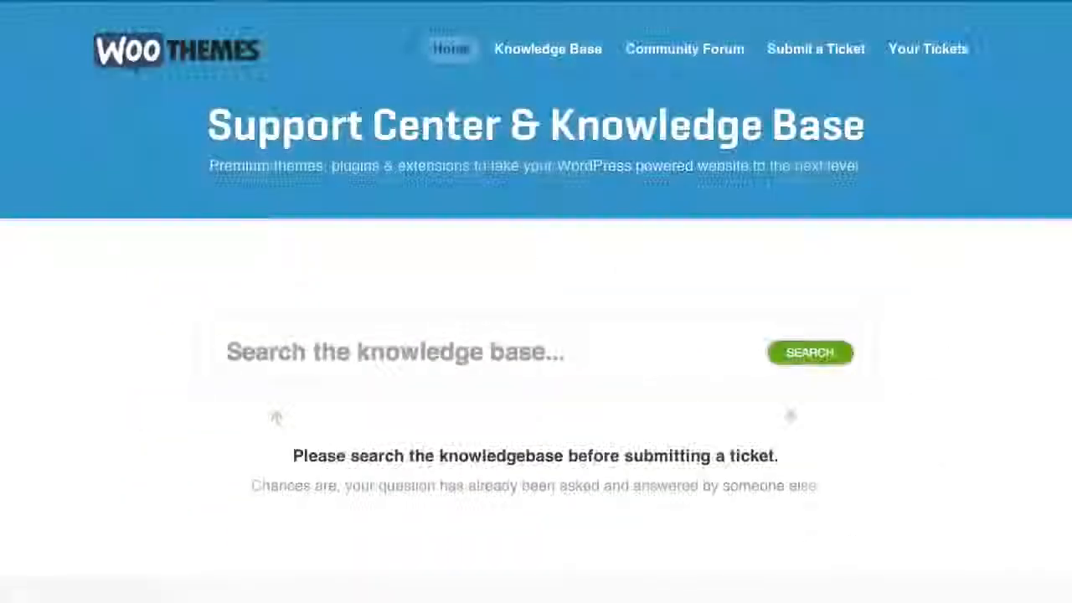
type("WooCommerc")
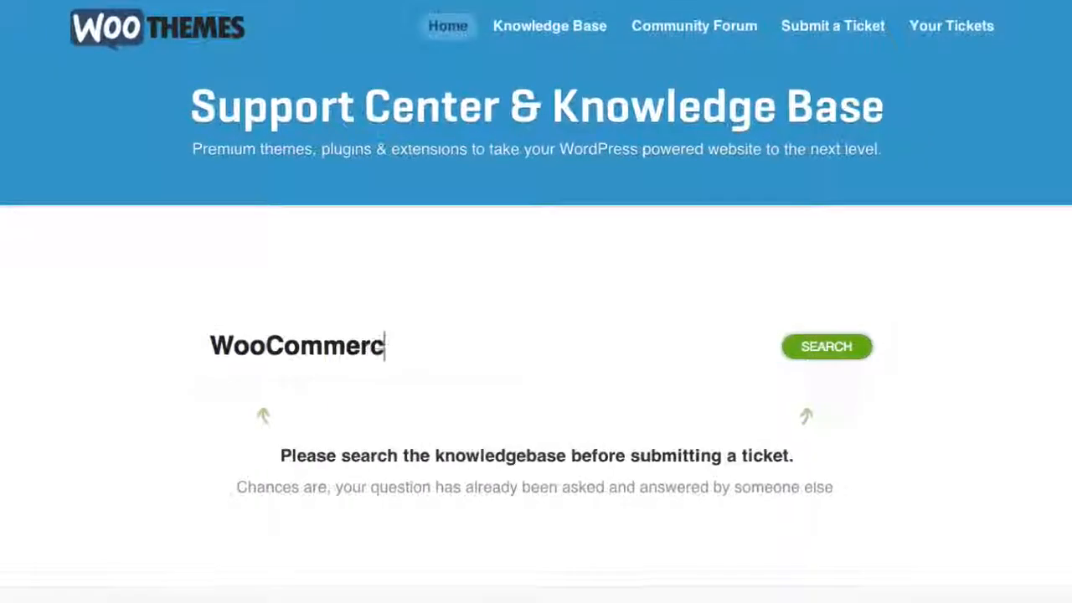
left_click(826, 346)
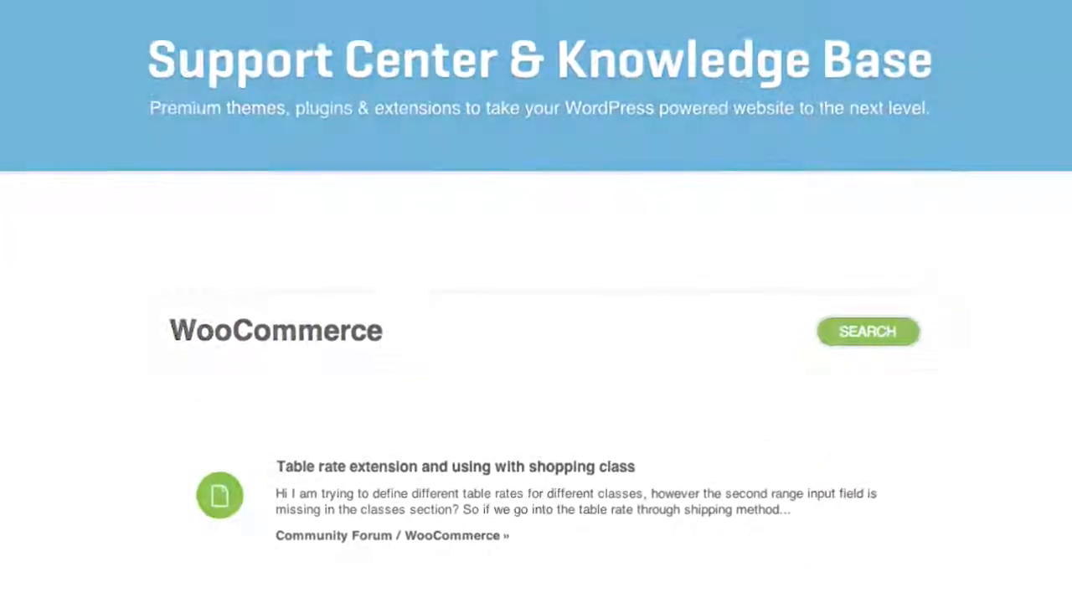